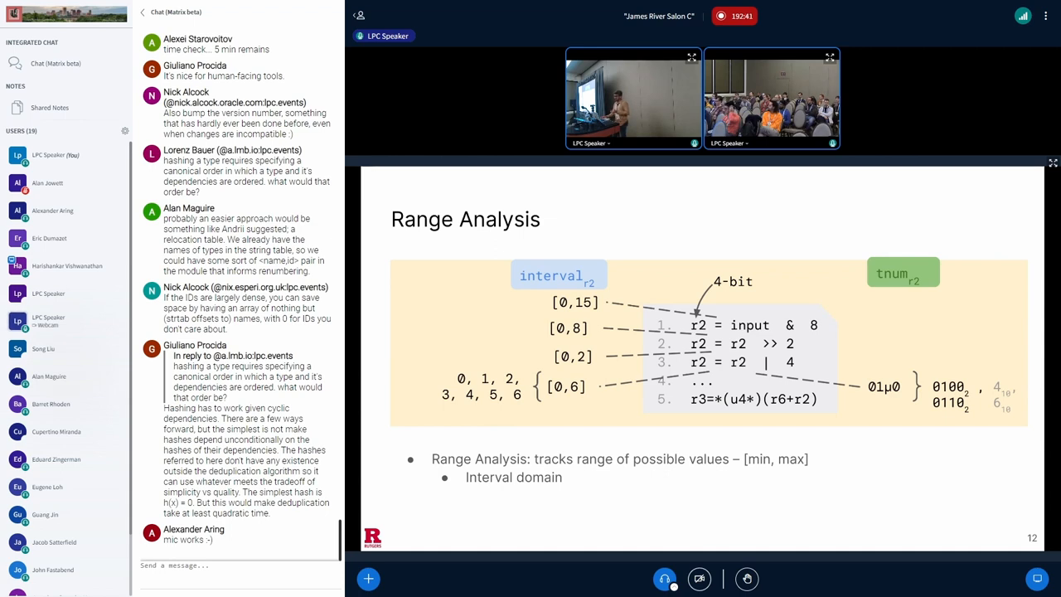
# Step: Advance the presentation to slide 19, the Results slide on operator soundness across kernels
pyautogui.press('Right')
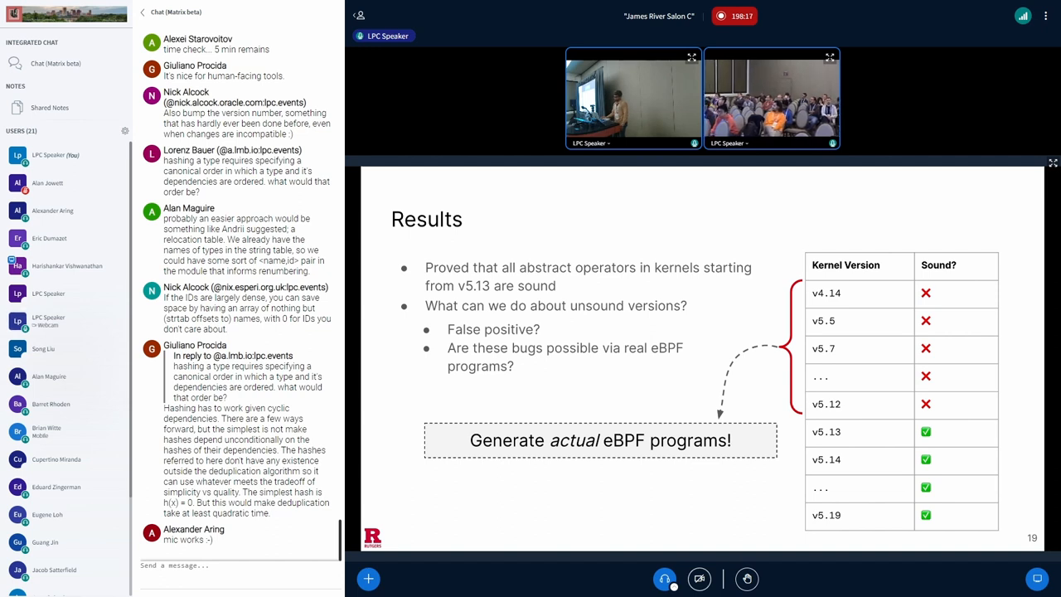
pyautogui.press('Right')
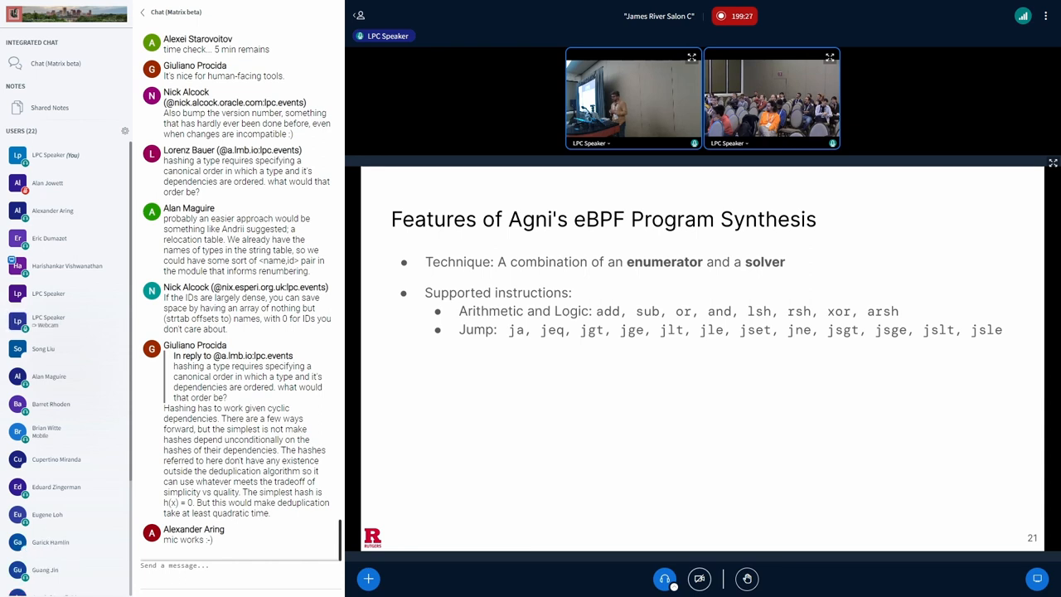
# Step: Advance from slide 21 to slide 22 with the embedded terminal demo video
pyautogui.doubleClick(477, 328)
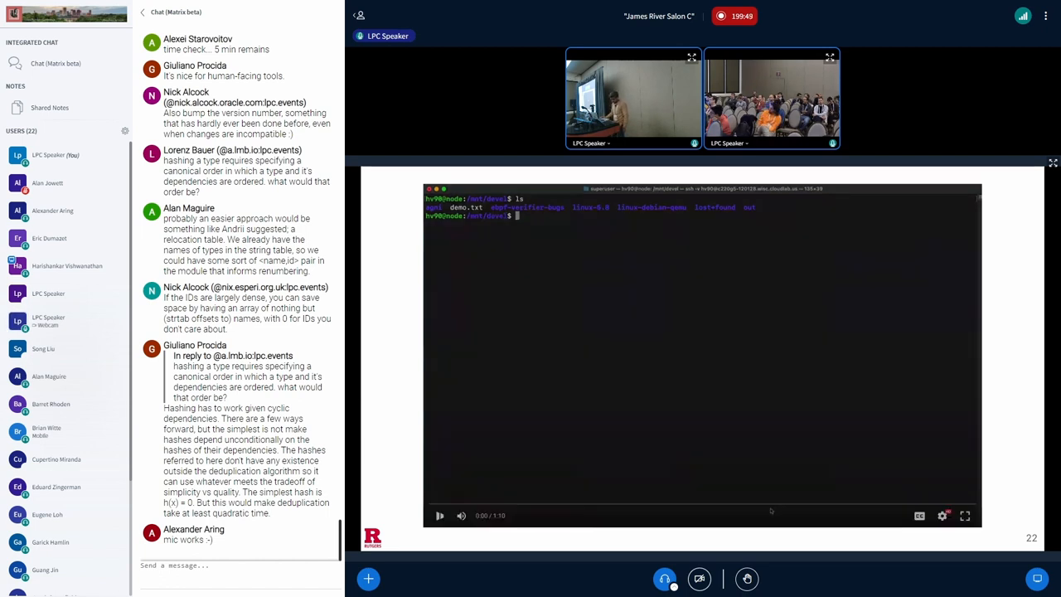
# Step: Go into the 5.8 demo folder and cat bpf_prog_5.8_jsgt_s32.txt to show its instructions
pyautogui.click(441, 515)
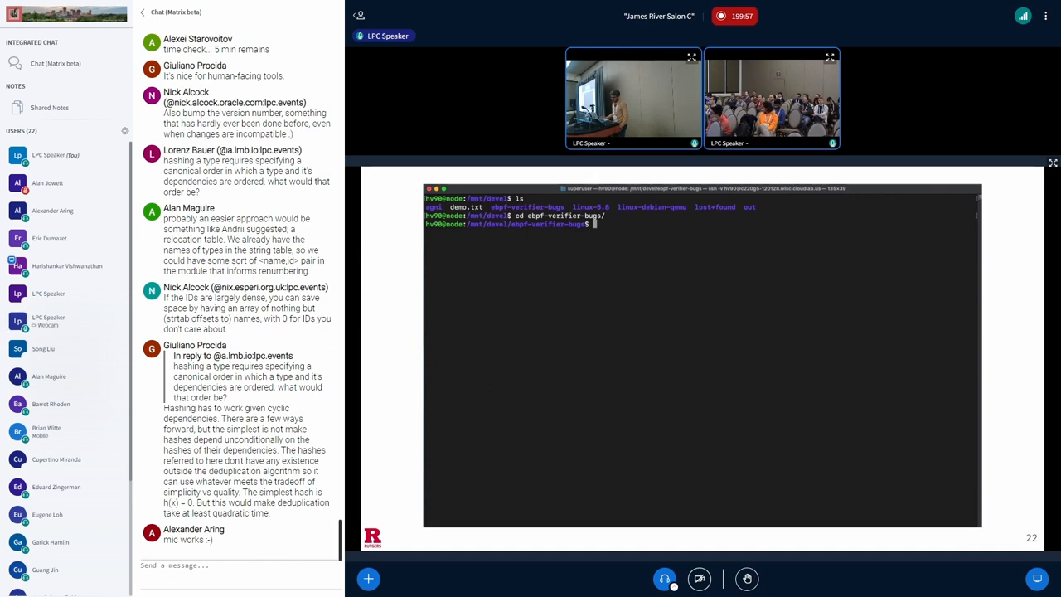
pyautogui.write('cd 5.')
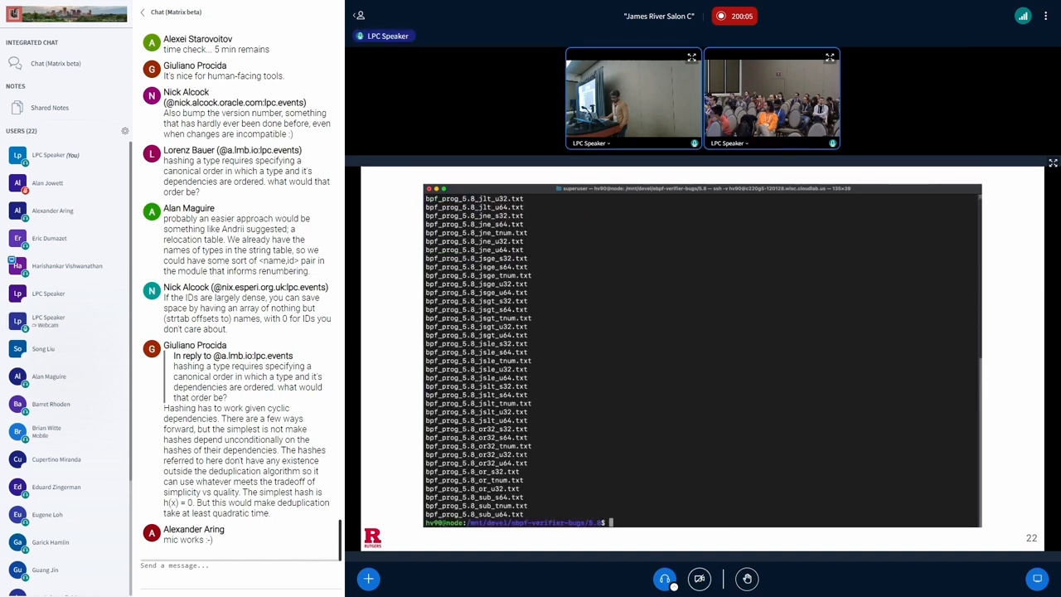
pyautogui.doubleClick(474, 302)
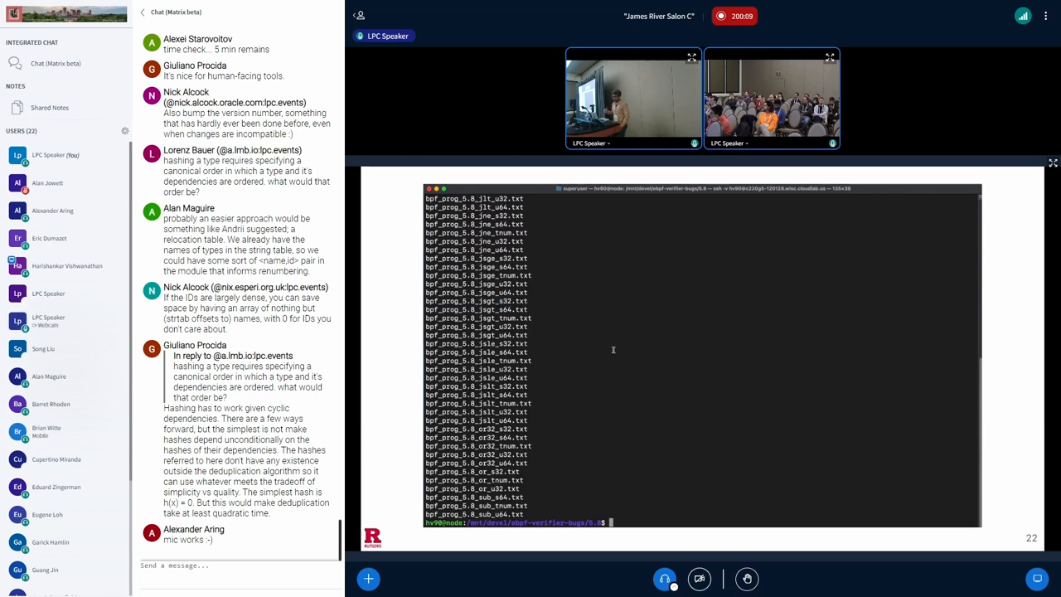
pyautogui.write('cat bpf_prog_5.8_jsgt_s32.txt')
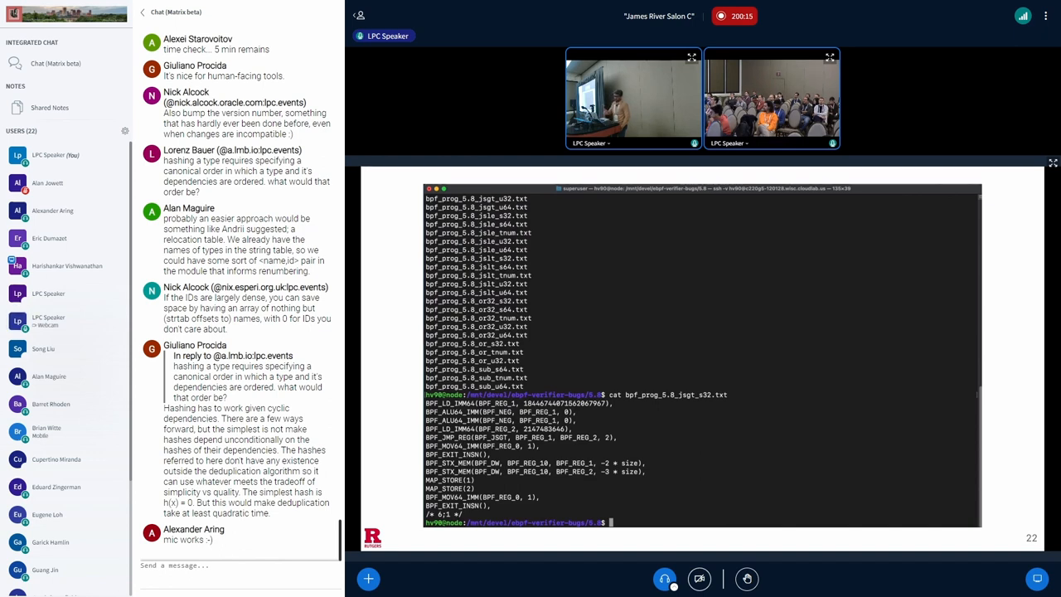
# Step: cd to ../../linux-debian-qemu/ and run sh_qemu.sh to boot the test VM
pyautogui.write('cd ../')
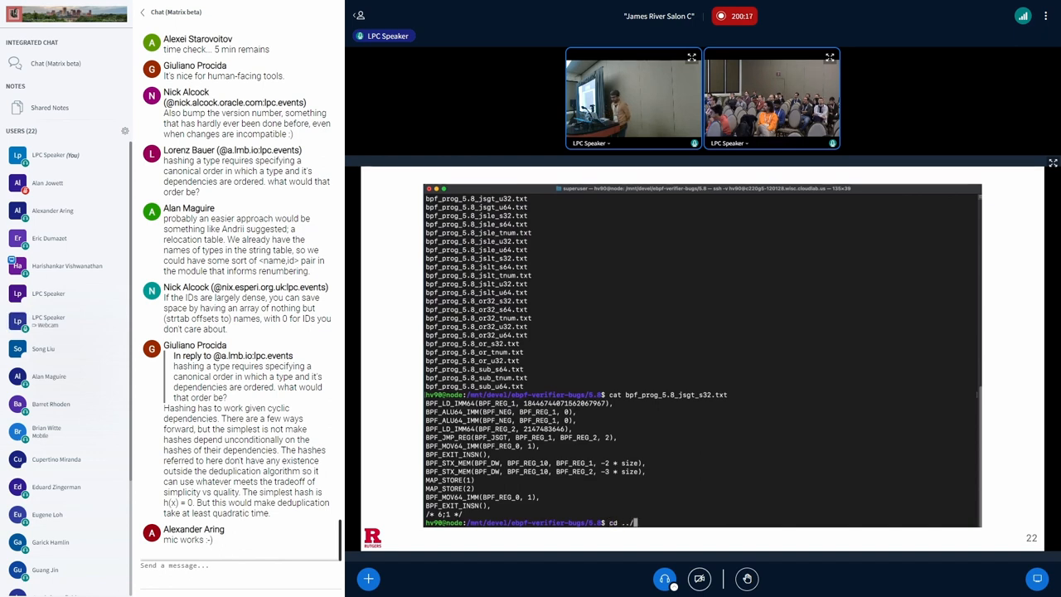
pyautogui.write('../../linux-debian-qemu/')
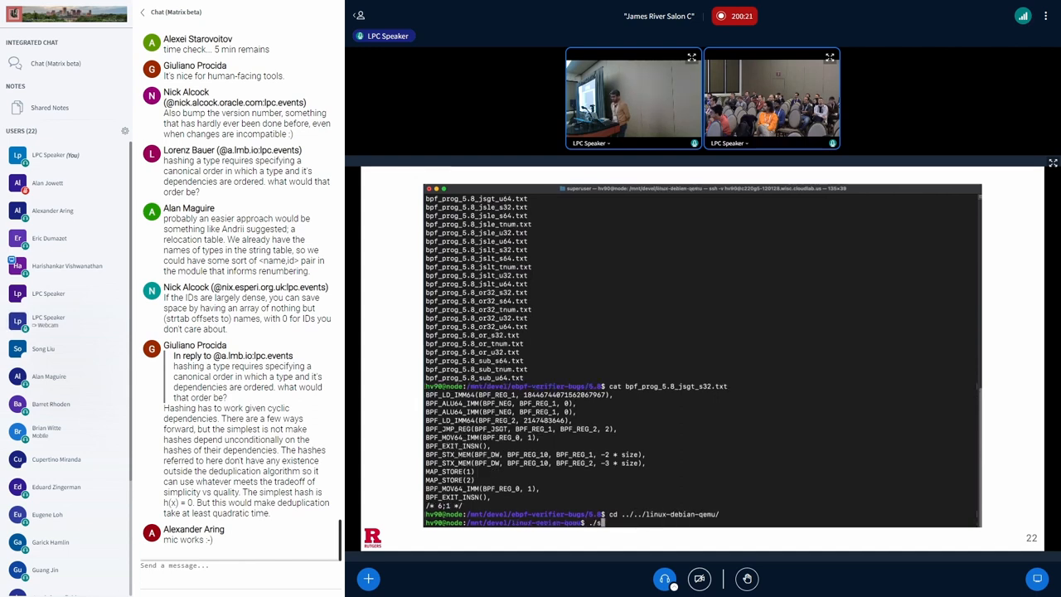
pyautogui.write('sh_qemu.sh')
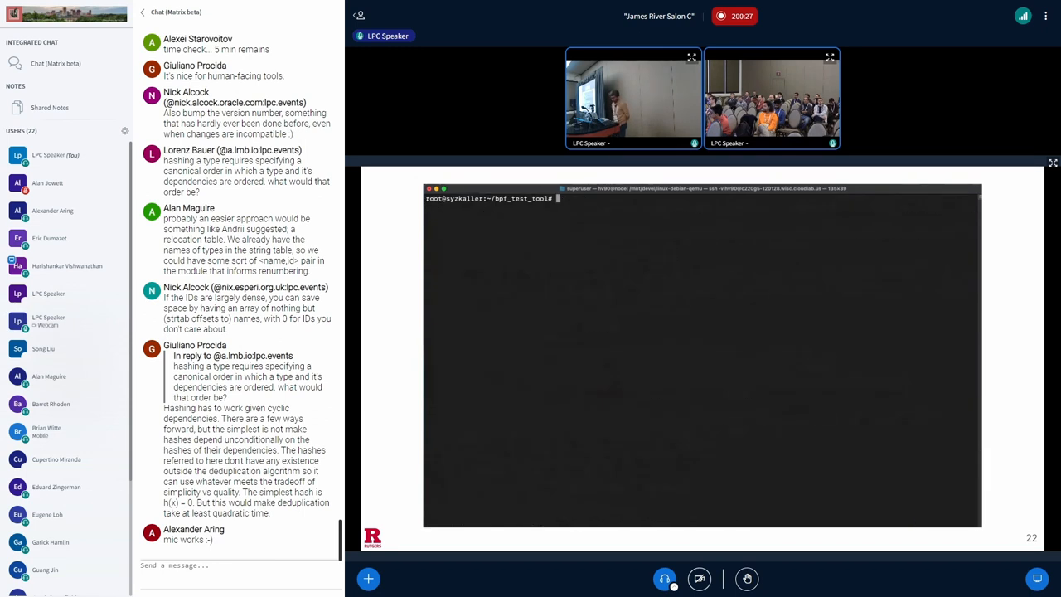
# Step: Show the kernel with uname -r and line up ./bpf_test demo/bpf_prog_5.8_and_s32.txt 2> /dev/null
pyautogui.write('uname -r')
pyautogui.write('ls')
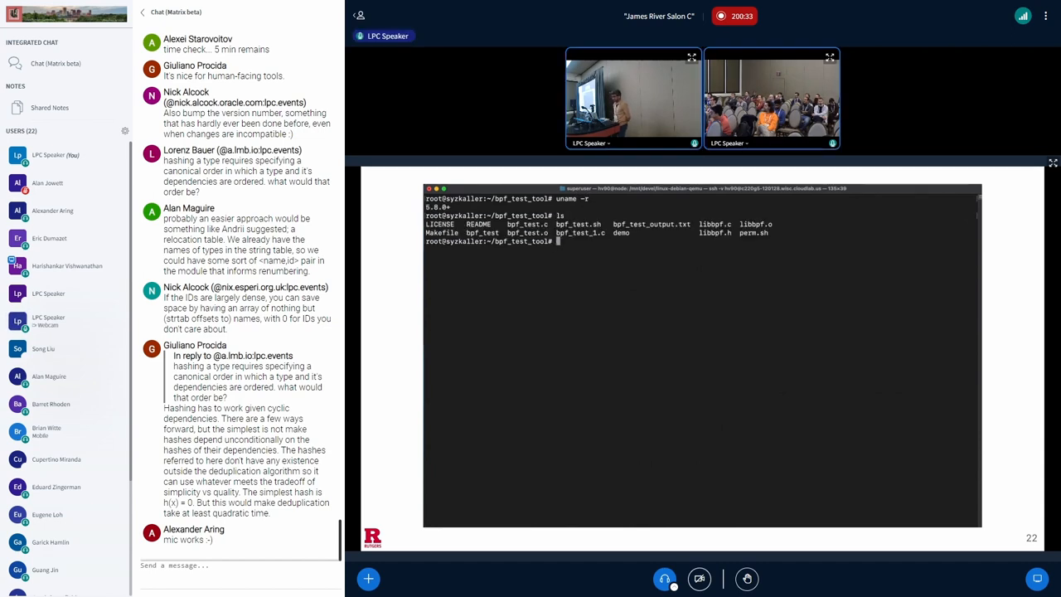
pyautogui.write('./bpf_test')
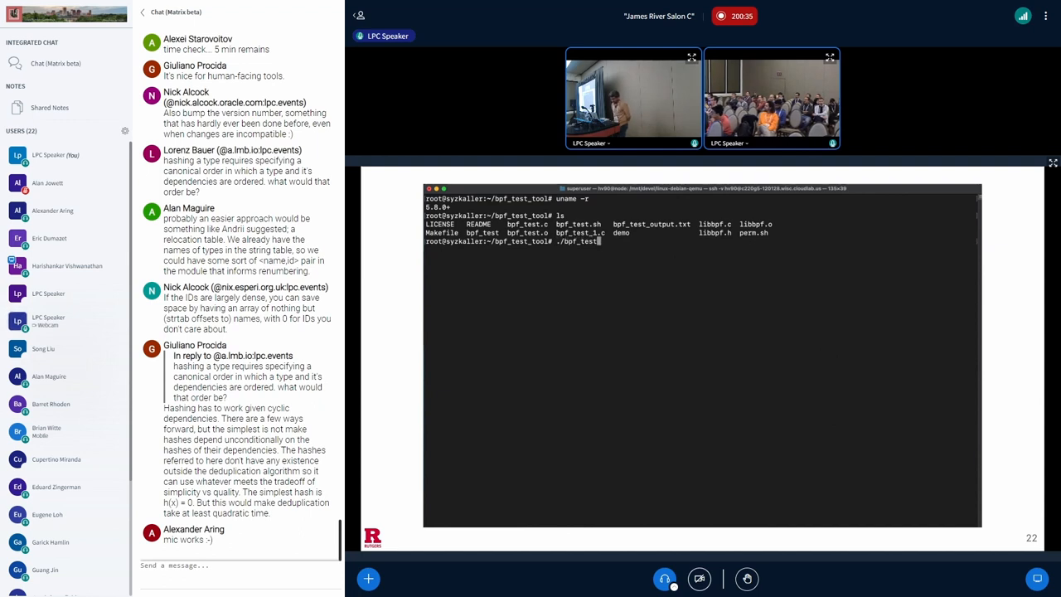
pyautogui.write('demo/')
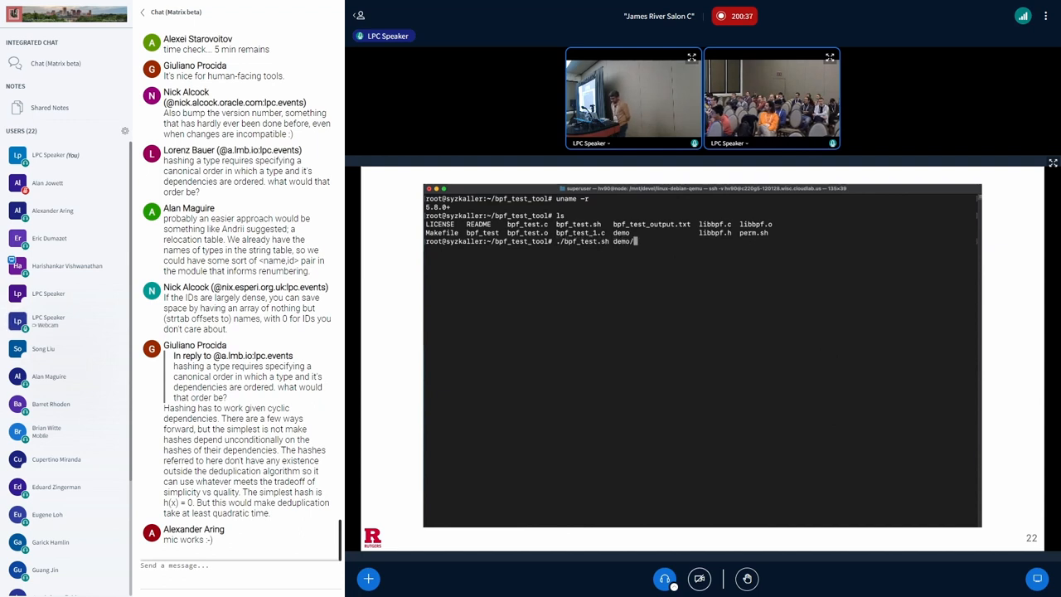
pyautogui.write('bpf_prog_5.8_and_s32.txt')
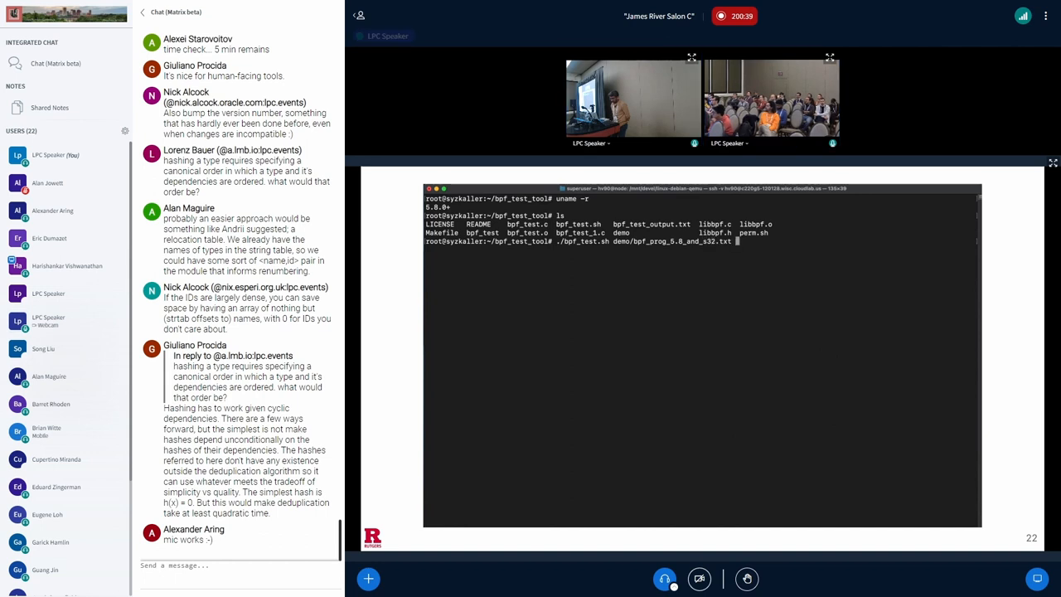
pyautogui.write('2>')
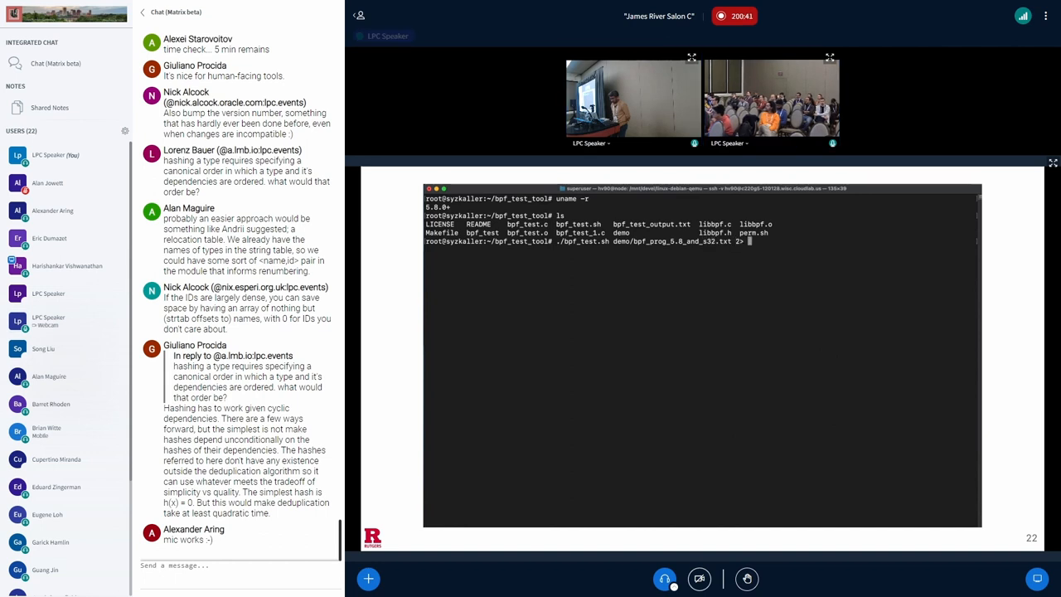
pyautogui.write('/dev/null')
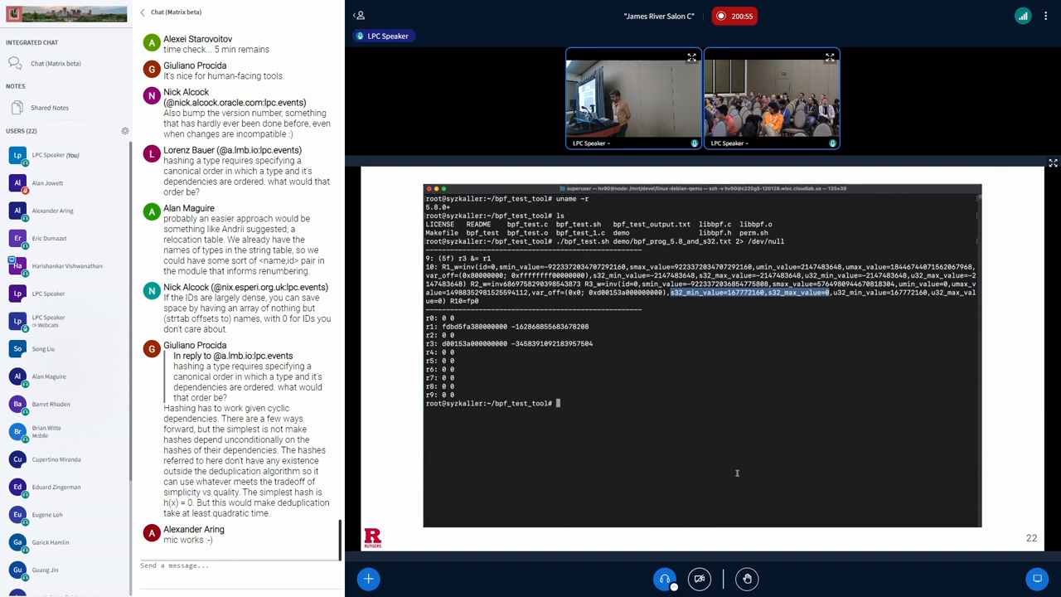
pyautogui.moveTo(738, 345)
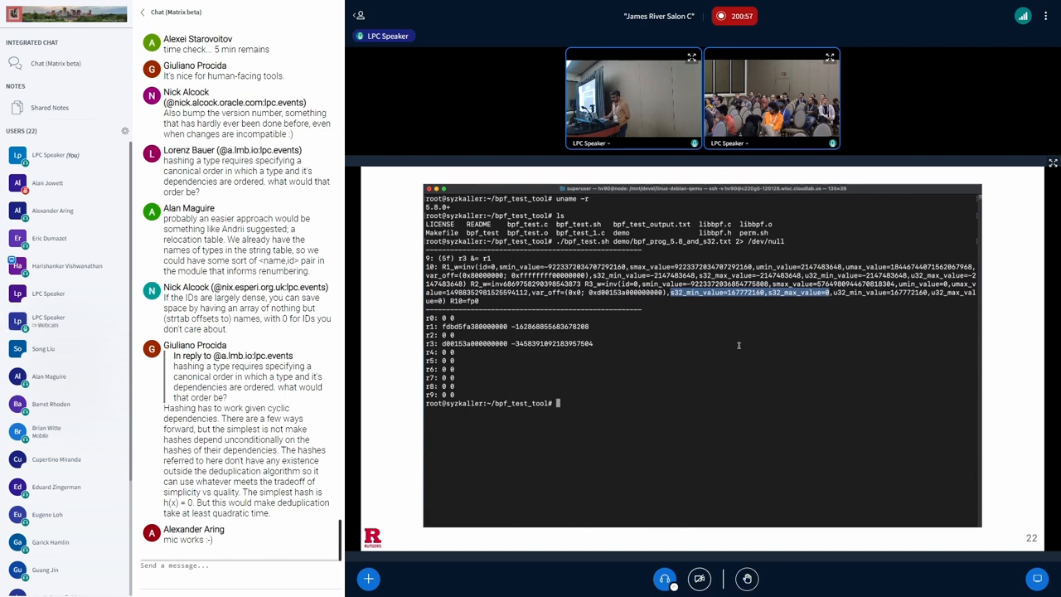